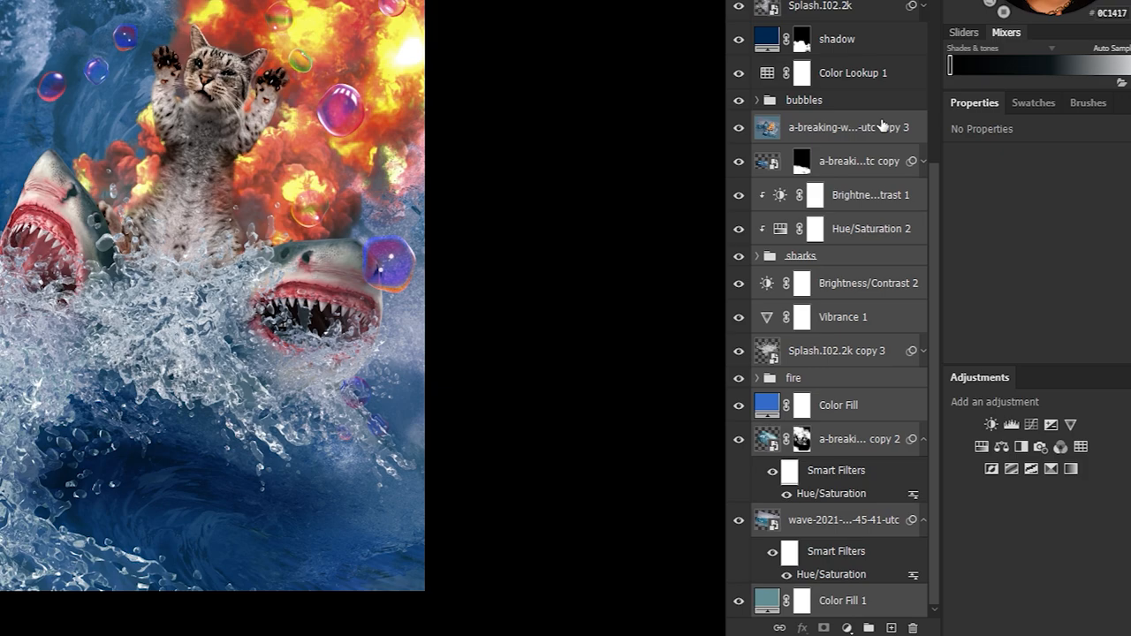
- Merge the duplicated composite layers into one layer from the Layers panel context menu
{"action": "right_click", "coordinate": [831, 126]}
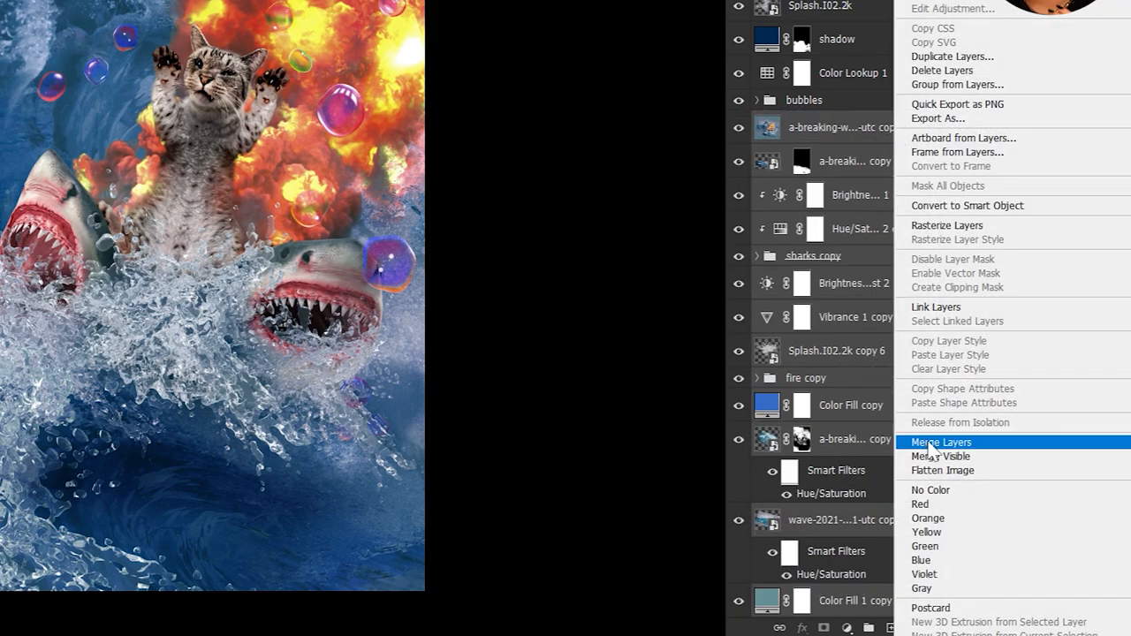
{"action": "left_click", "coordinate": [942, 442]}
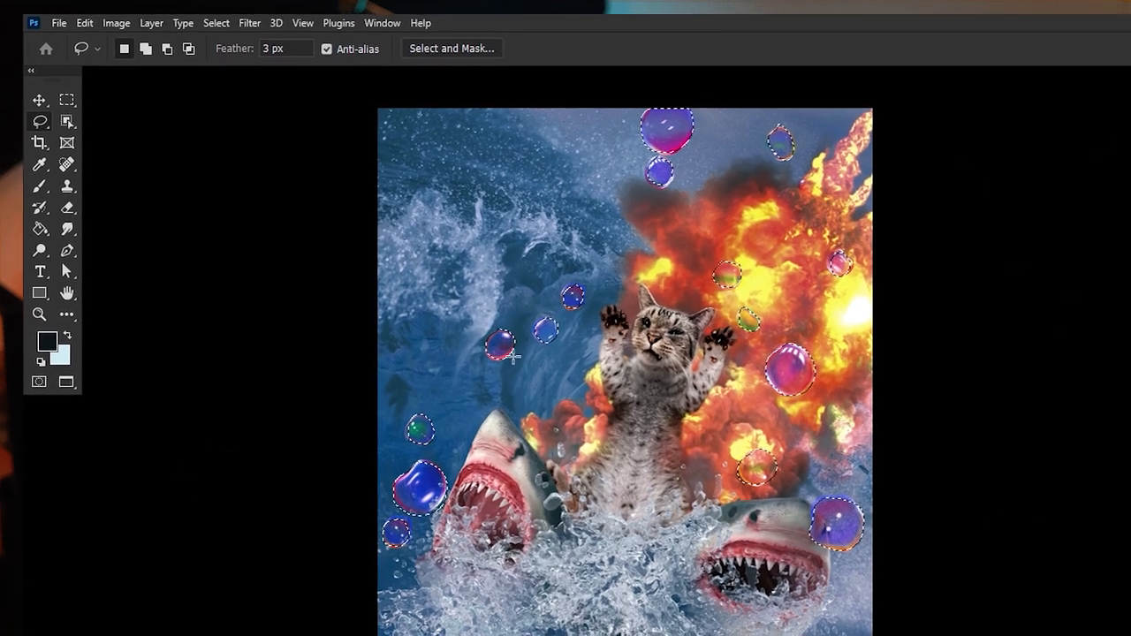
- Apply a 100% Spherize distortion to the lasso-selected bubbles on the merged layer
{"action": "left_click", "coordinate": [236, 15]}
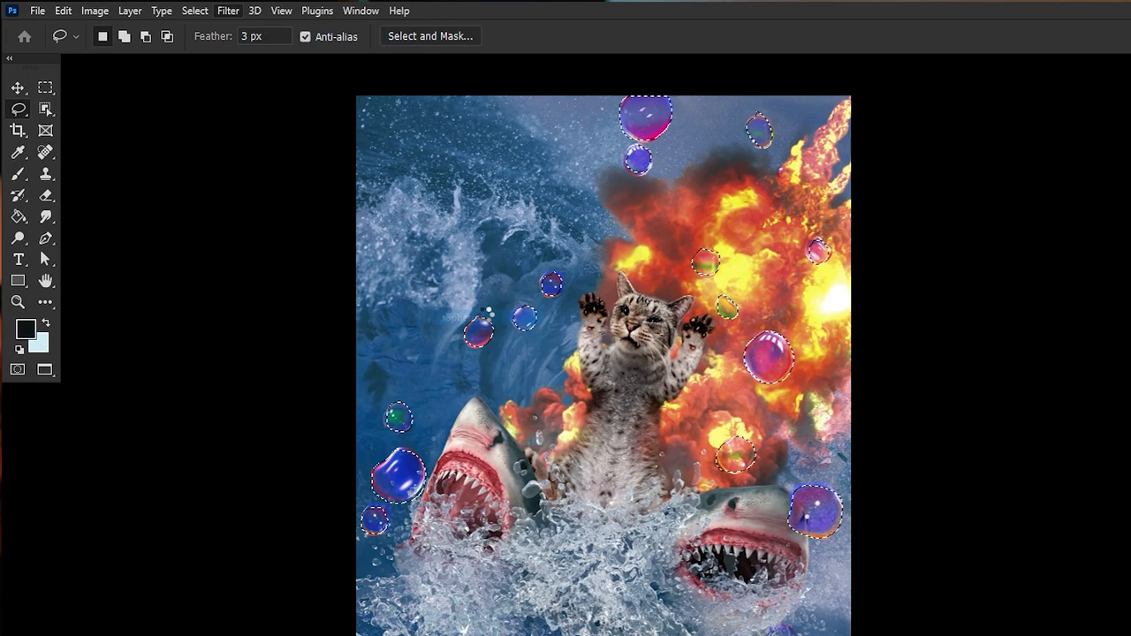
{"action": "left_click", "coordinate": [224, 10]}
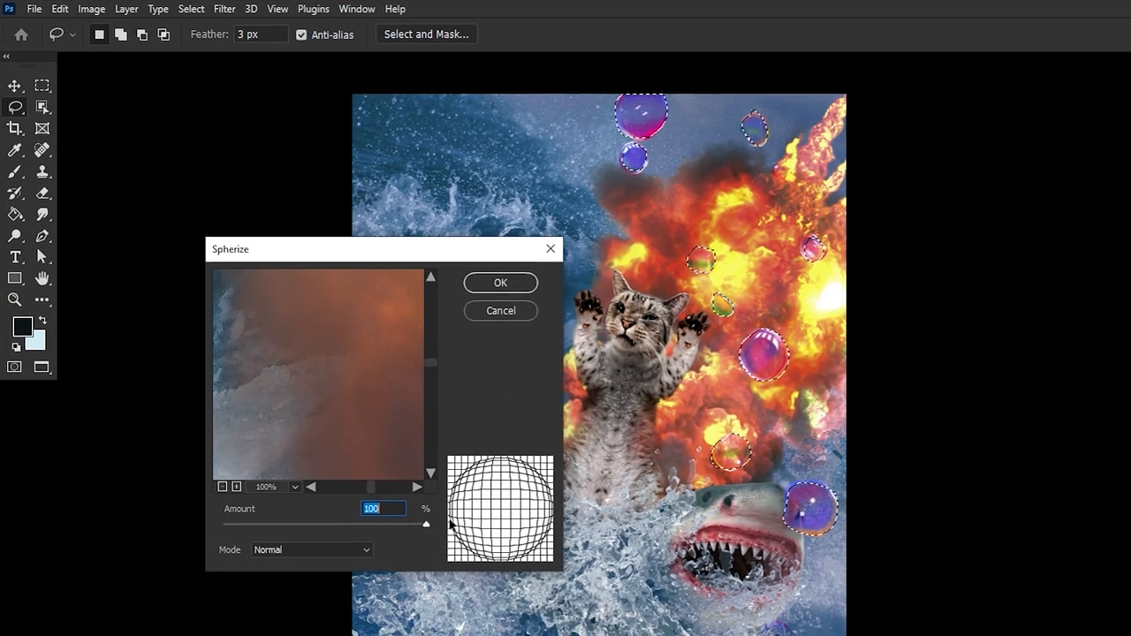
{"action": "left_click", "coordinate": [501, 283]}
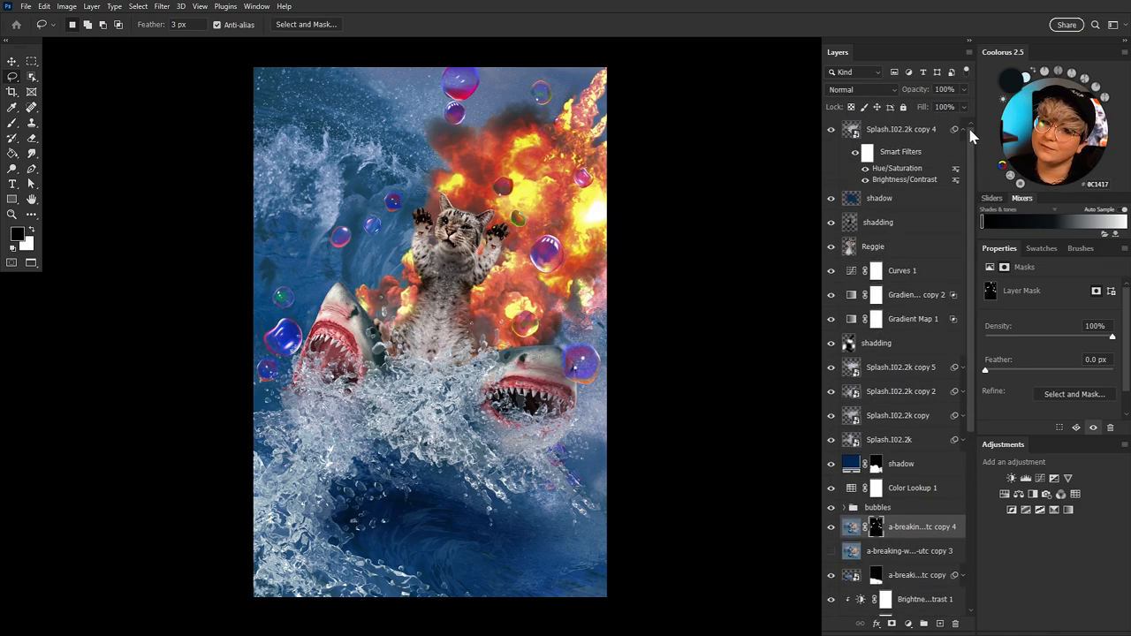
- Give the Reggie cat copy a #ffffc9 Color Overlay, then pick a new foreground colour
{"action": "left_click", "coordinate": [874, 247]}
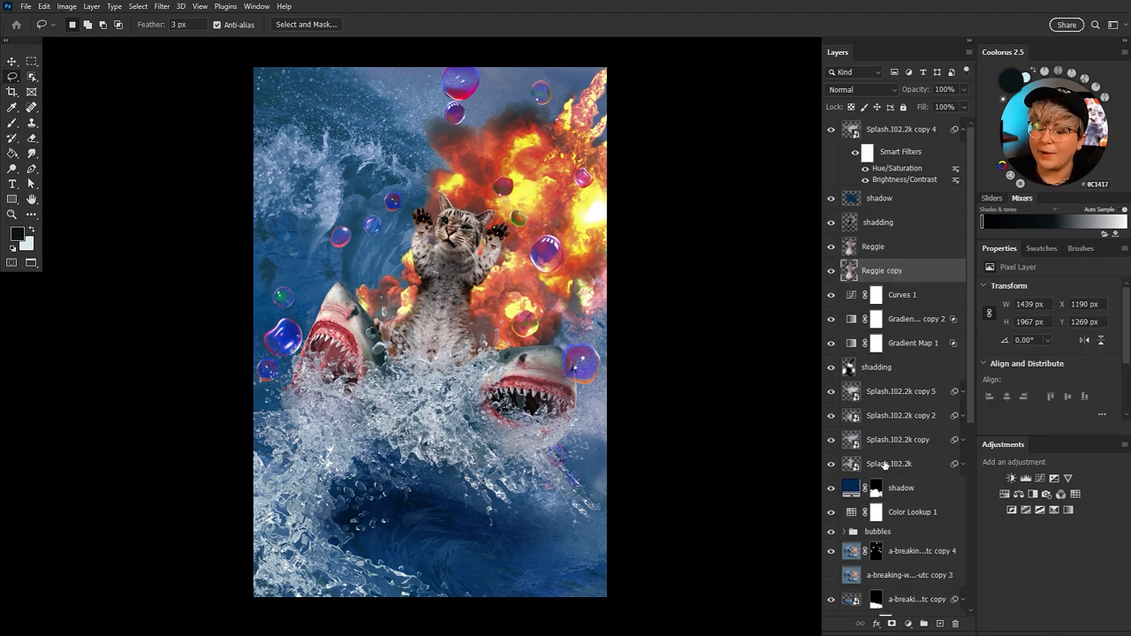
{"action": "left_click", "coordinate": [888, 623]}
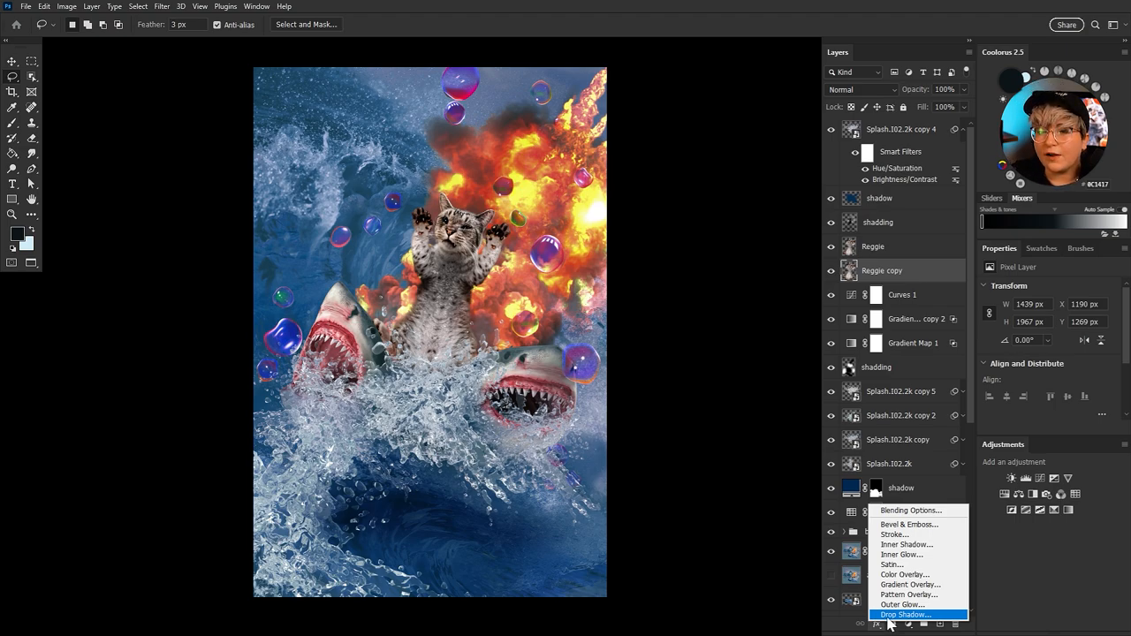
{"action": "mouse_move", "coordinate": [901, 577]}
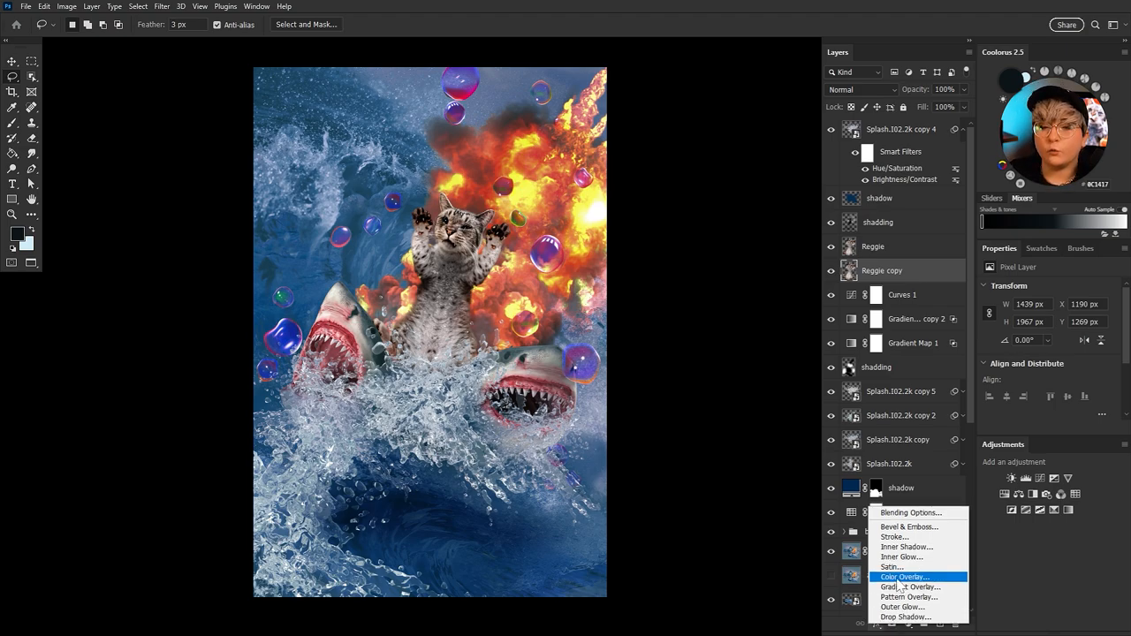
{"action": "left_click", "coordinate": [903, 576]}
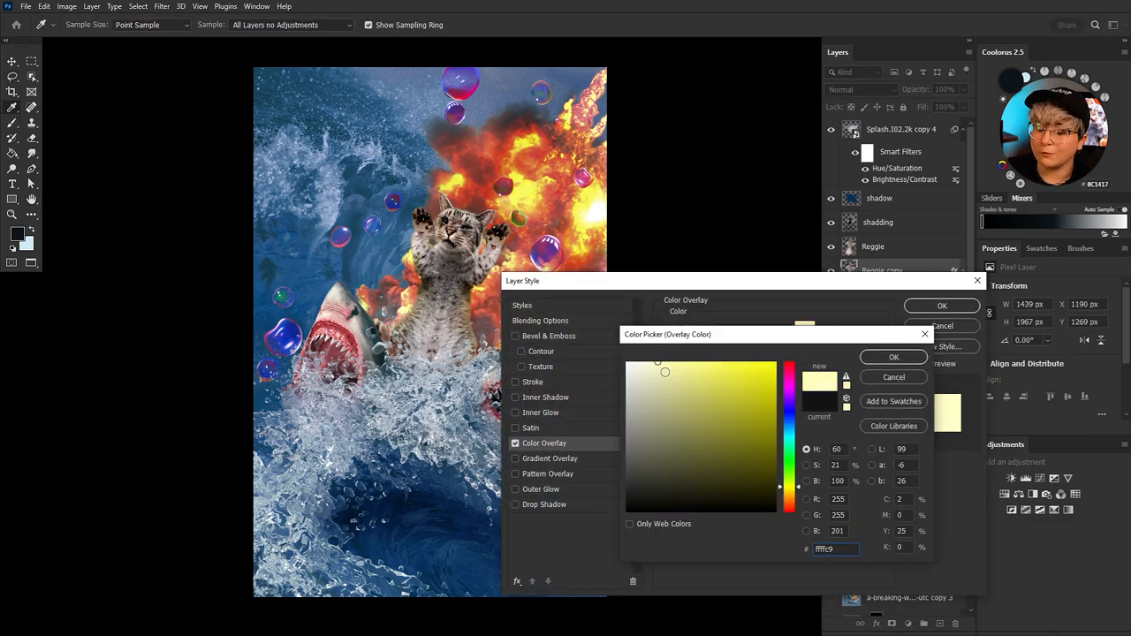
{"action": "left_click", "coordinate": [894, 356]}
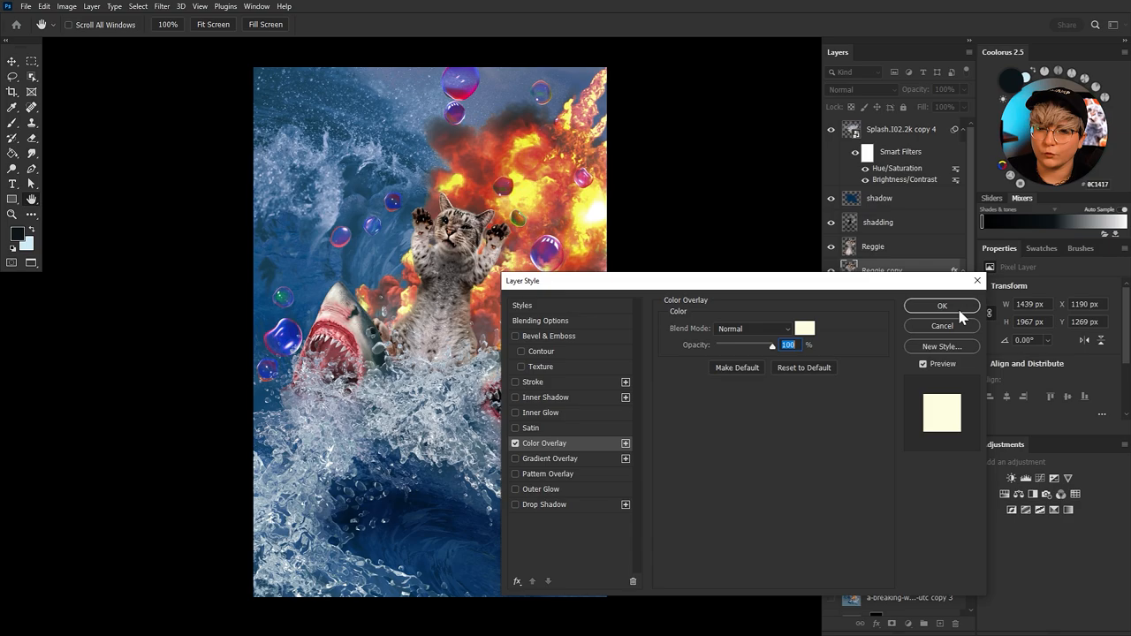
{"action": "left_click", "coordinate": [941, 305]}
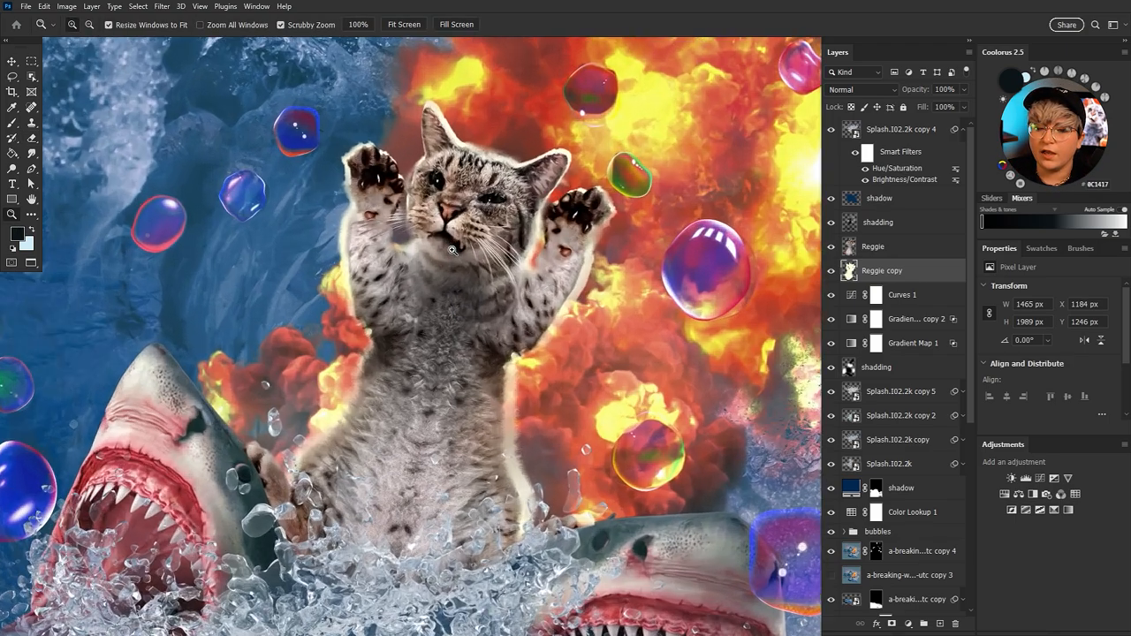
{"action": "left_click", "coordinate": [15, 236]}
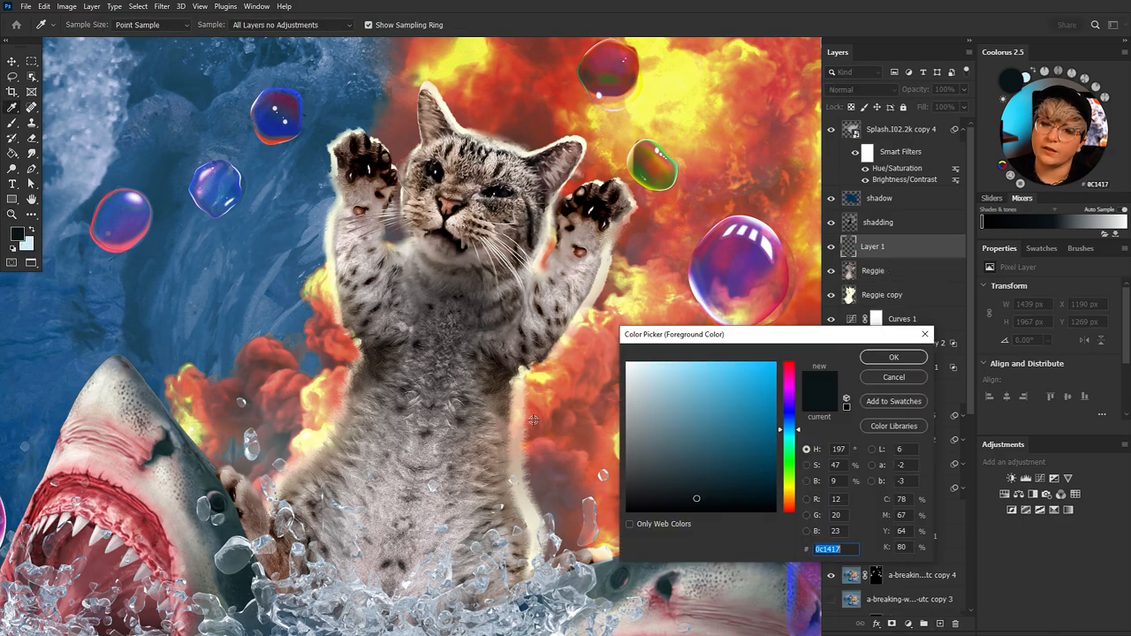